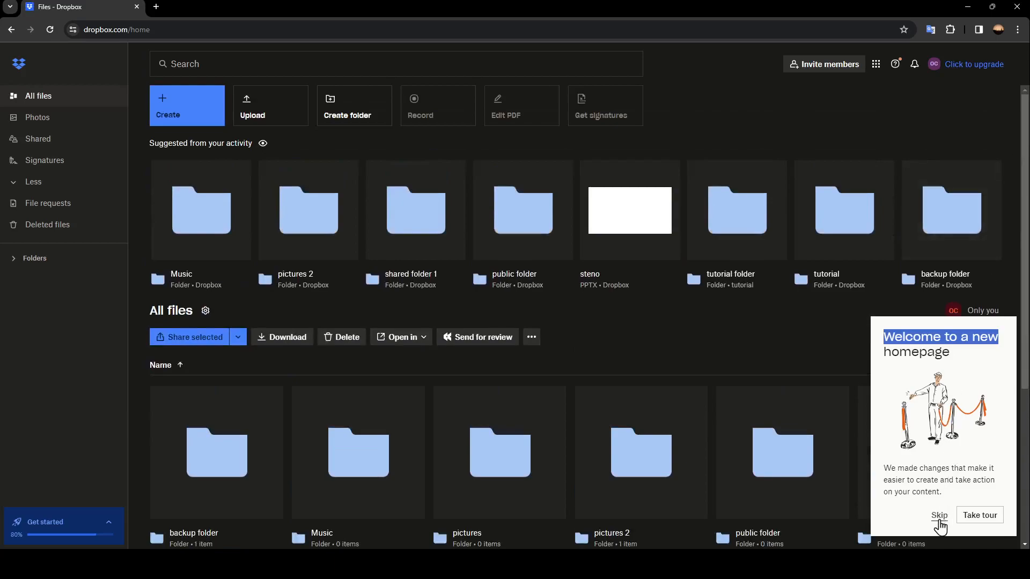
- Skip the 'Welcome to a new homepage' tour prompt
{"action": "left_click", "coordinate": [939, 515]}
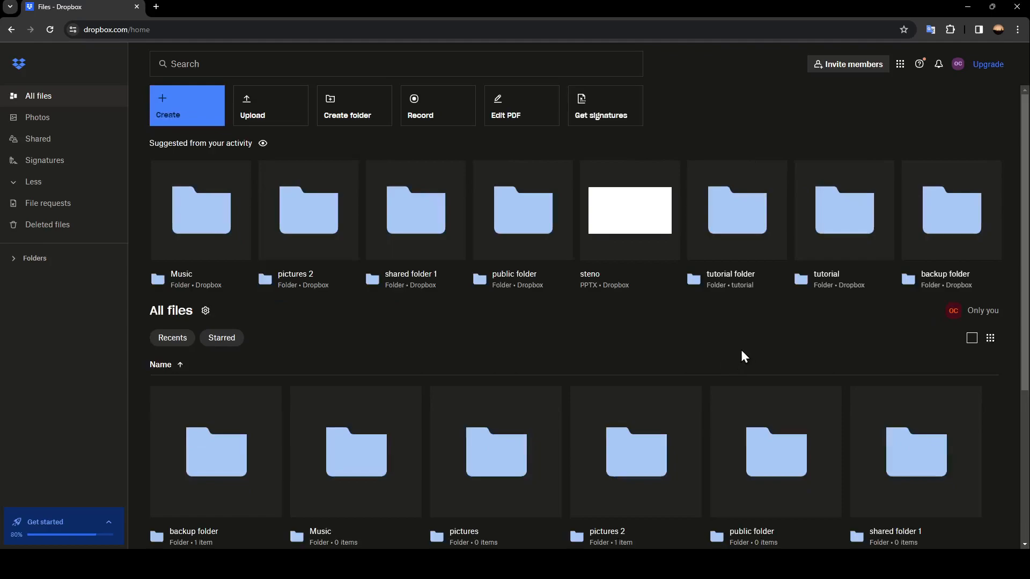
{"action": "mouse_move", "coordinate": [581, 363]}
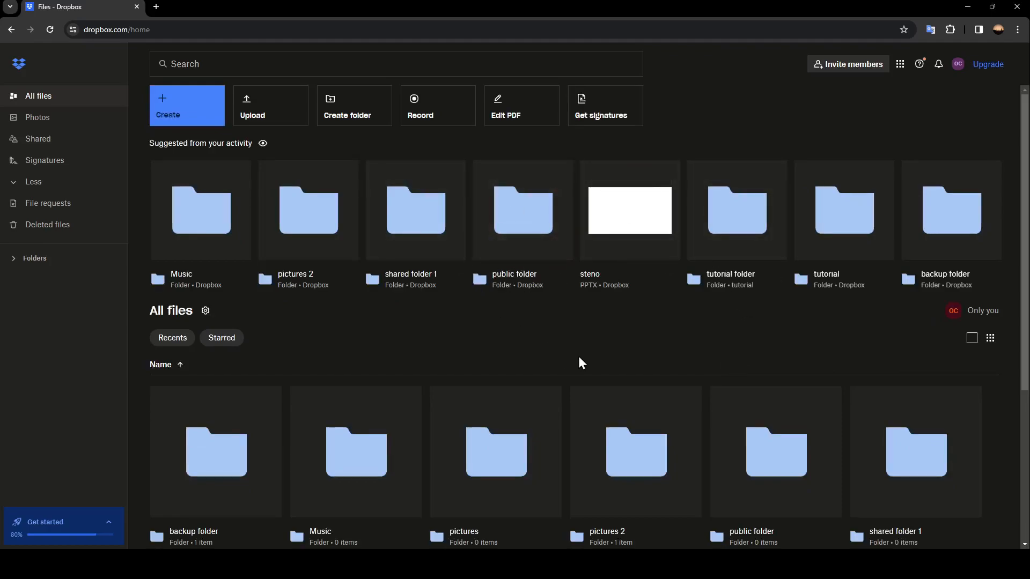
{"action": "mouse_move", "coordinate": [580, 363]}
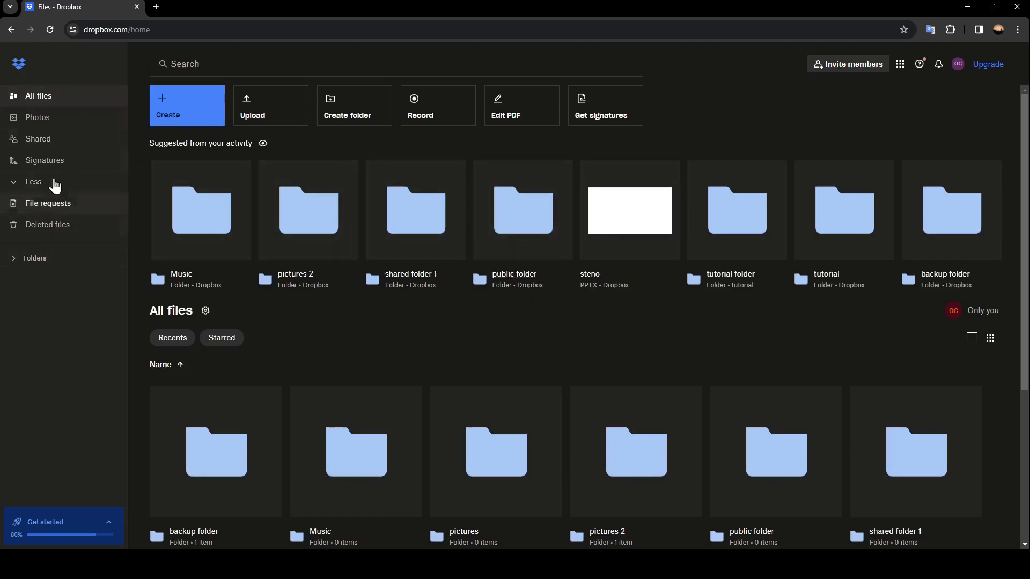
- Toggle the sidebar's extra entries and expand Folders to list the account's folders
{"action": "left_click", "coordinate": [33, 183]}
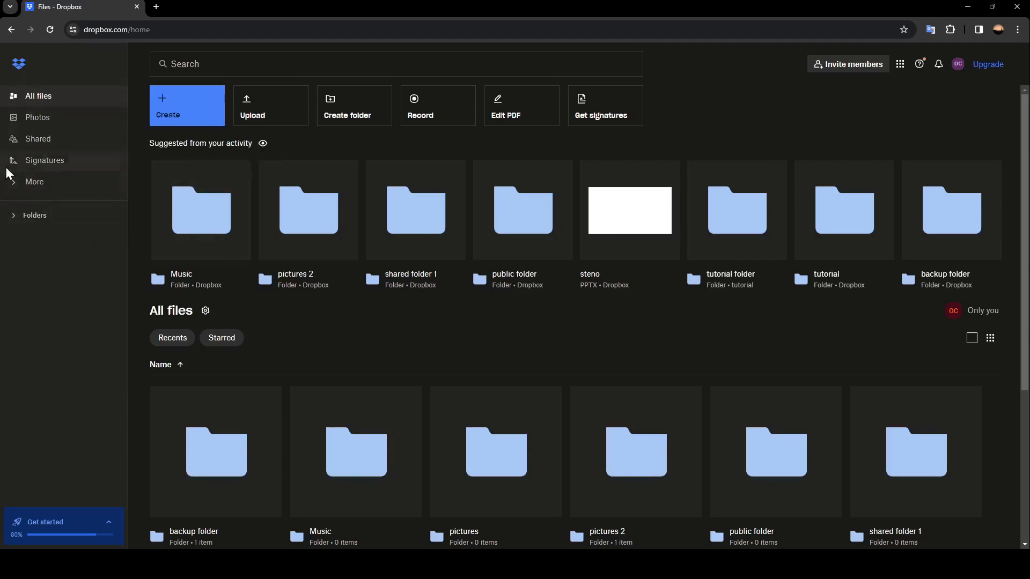
{"action": "mouse_move", "coordinate": [99, 160]}
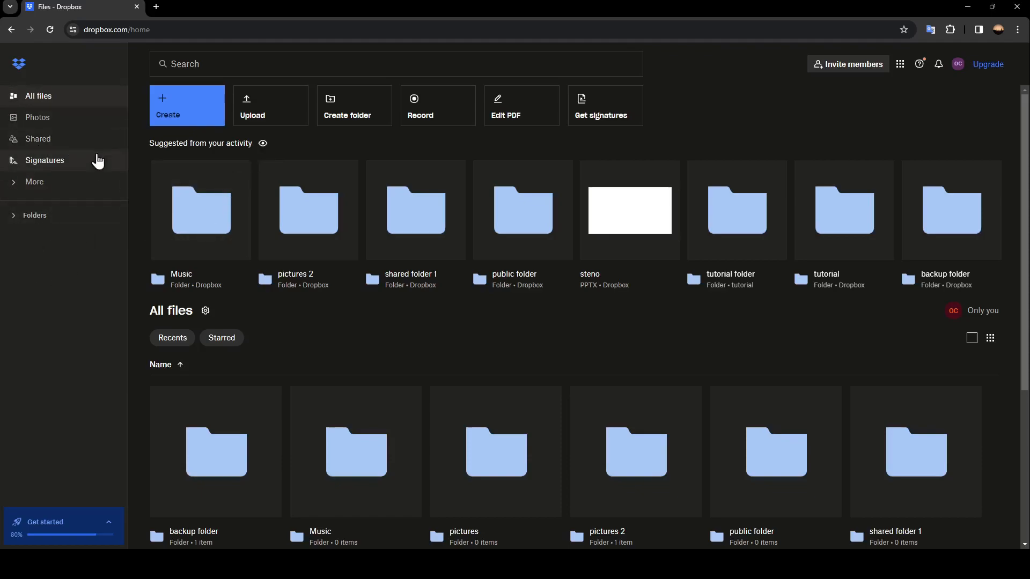
{"action": "left_click", "coordinate": [33, 184]}
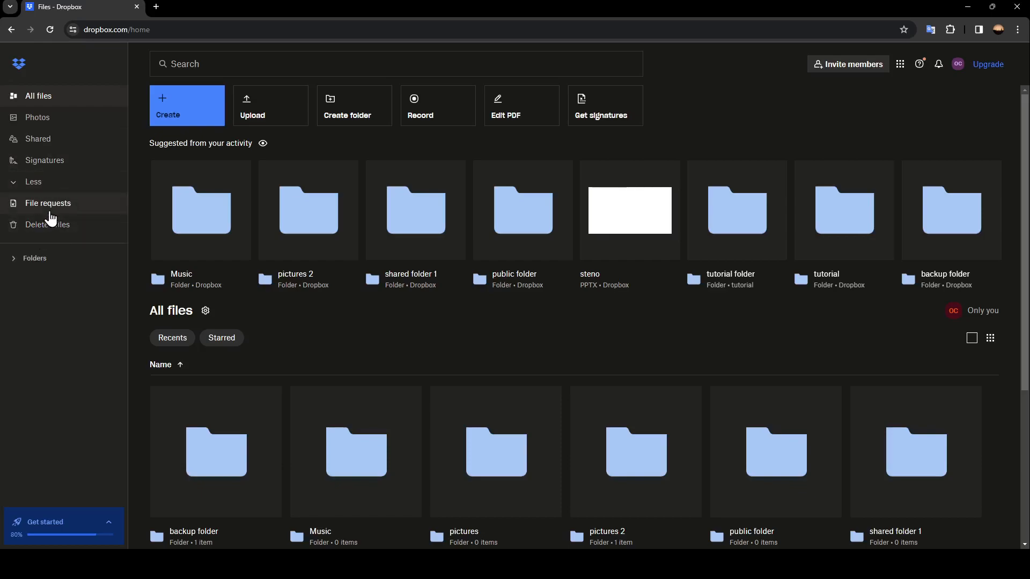
{"action": "mouse_move", "coordinate": [58, 228]}
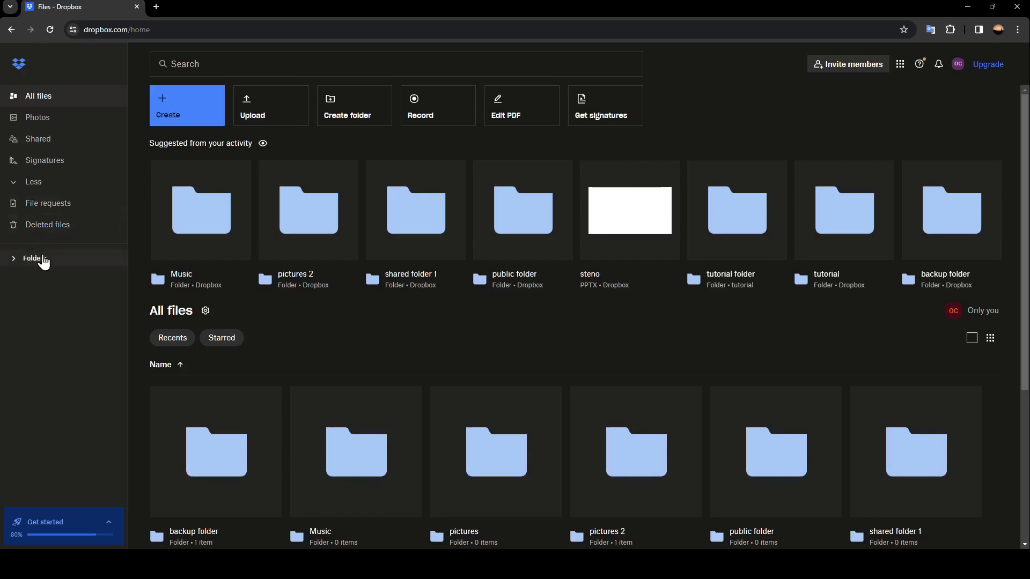
{"action": "left_click", "coordinate": [33, 257]}
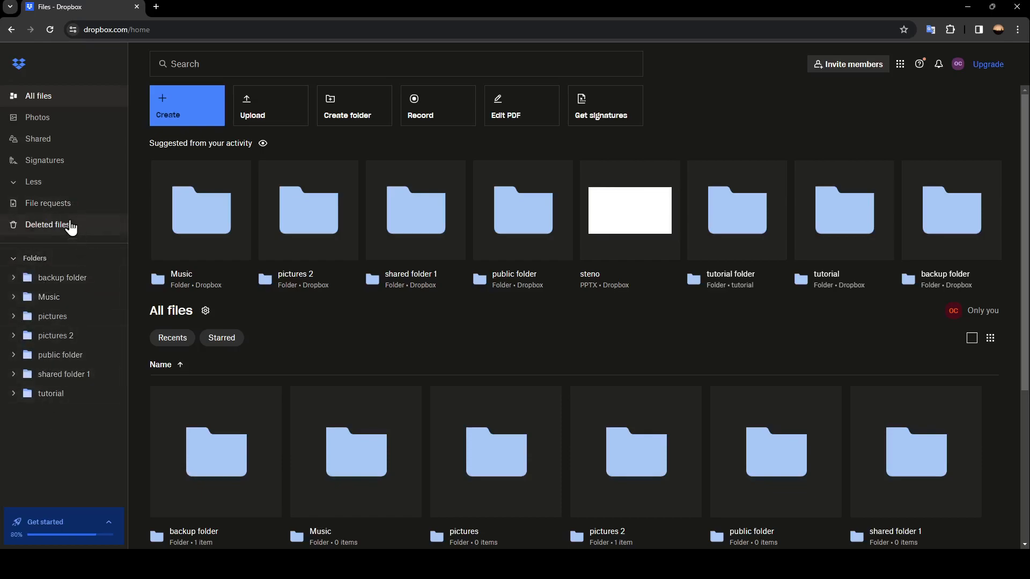
{"action": "mouse_move", "coordinate": [35, 412]}
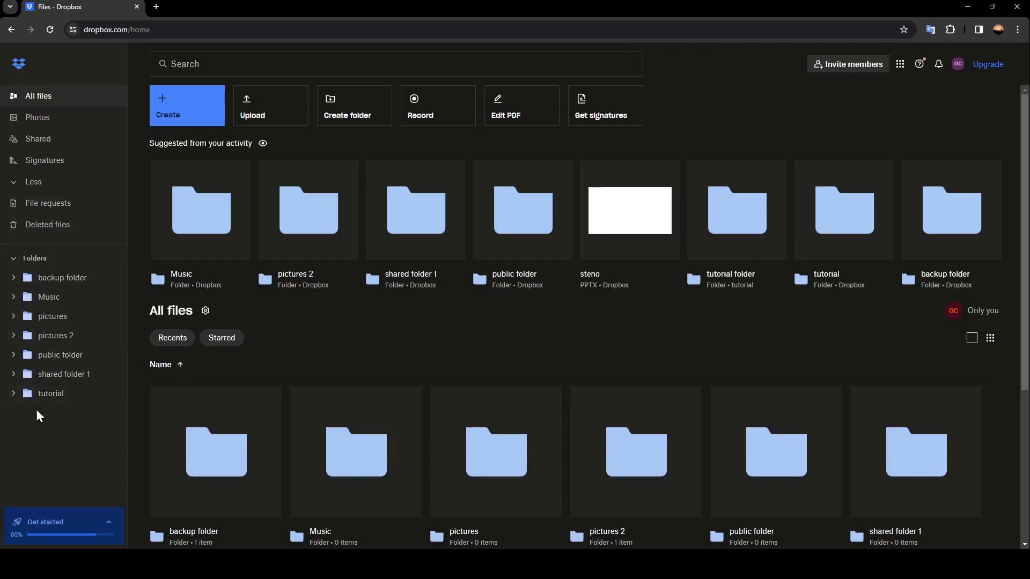
{"action": "mouse_move", "coordinate": [63, 374]}
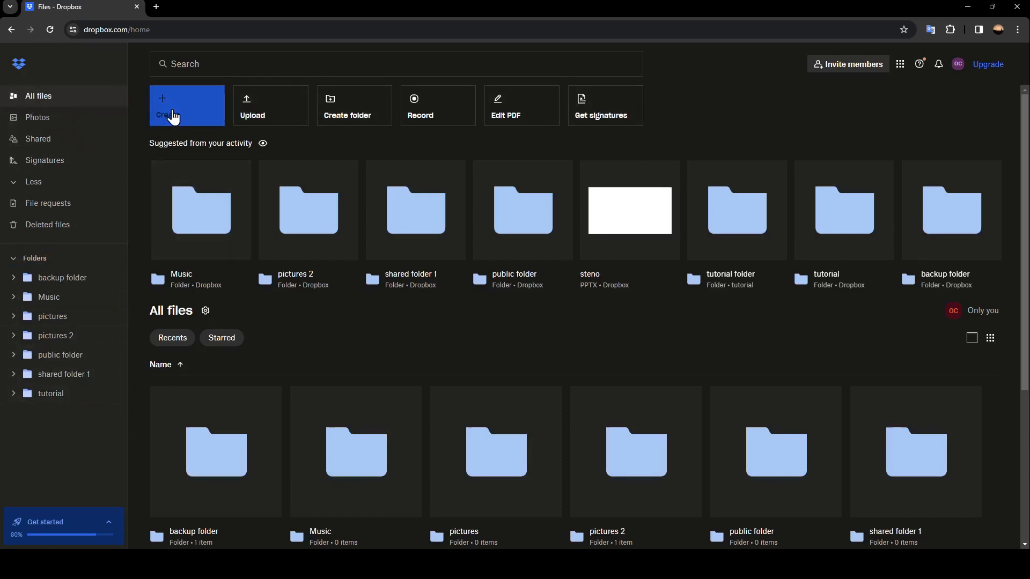
- Create a plain folder named 'video' from the Create menu and open it
{"action": "left_click", "coordinate": [187, 107]}
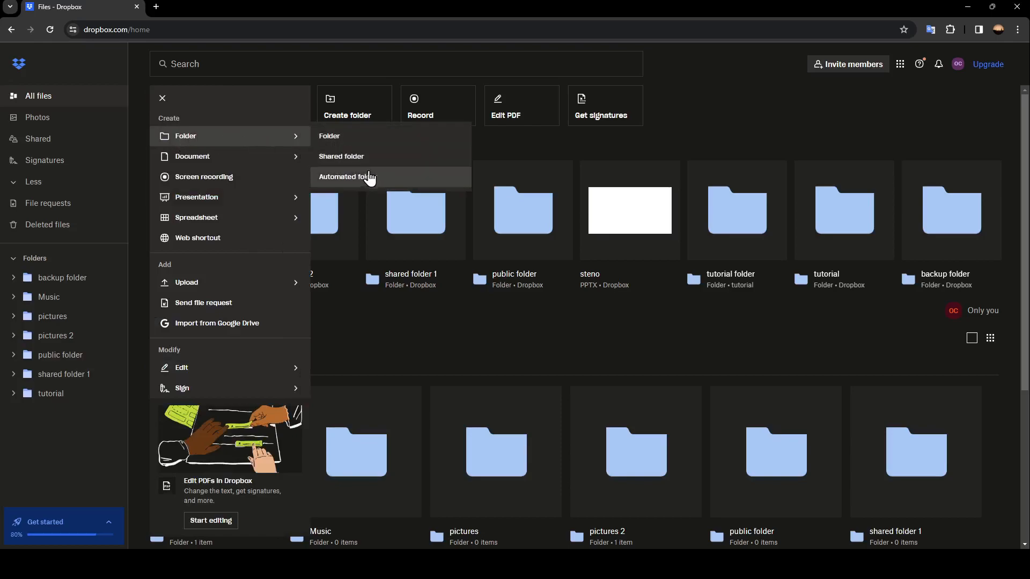
{"action": "mouse_move", "coordinate": [192, 157]}
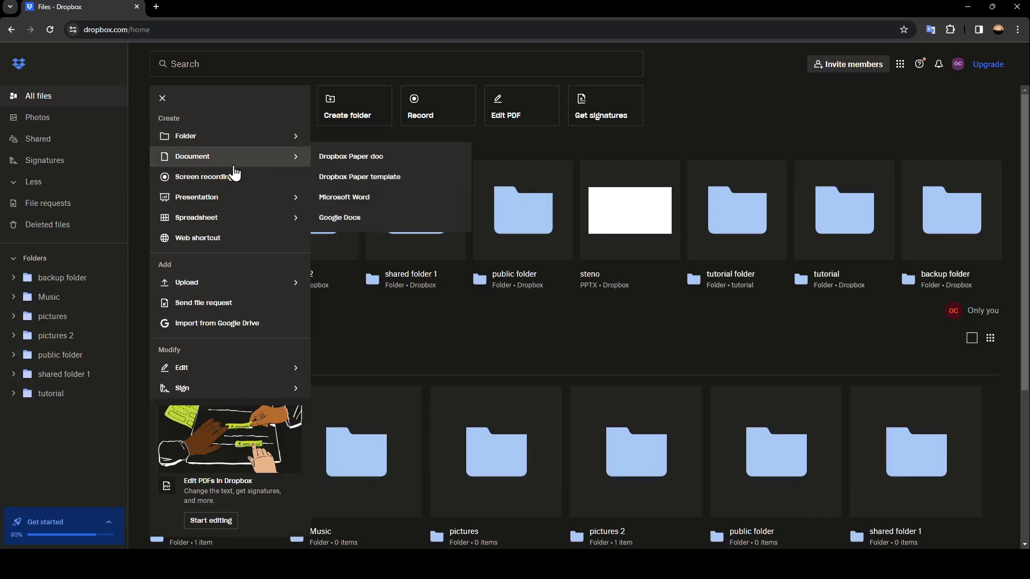
{"action": "mouse_move", "coordinate": [195, 198]}
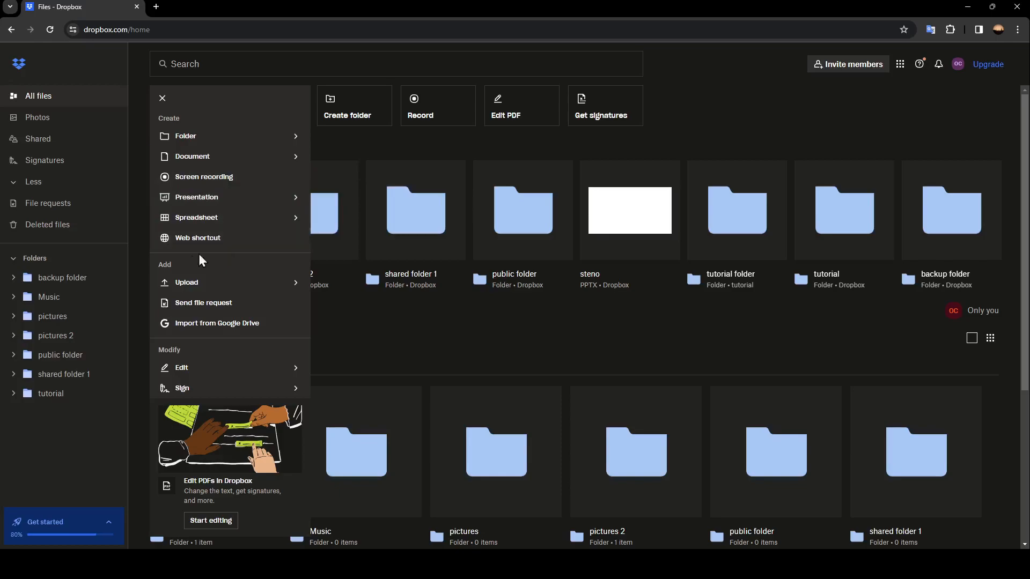
{"action": "mouse_move", "coordinate": [204, 282]}
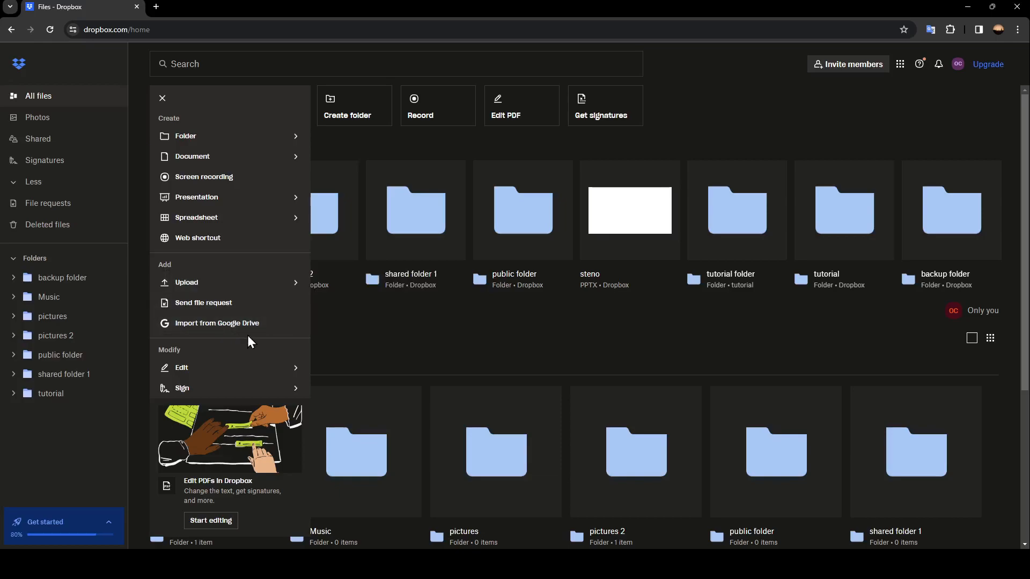
{"action": "mouse_move", "coordinate": [185, 136]}
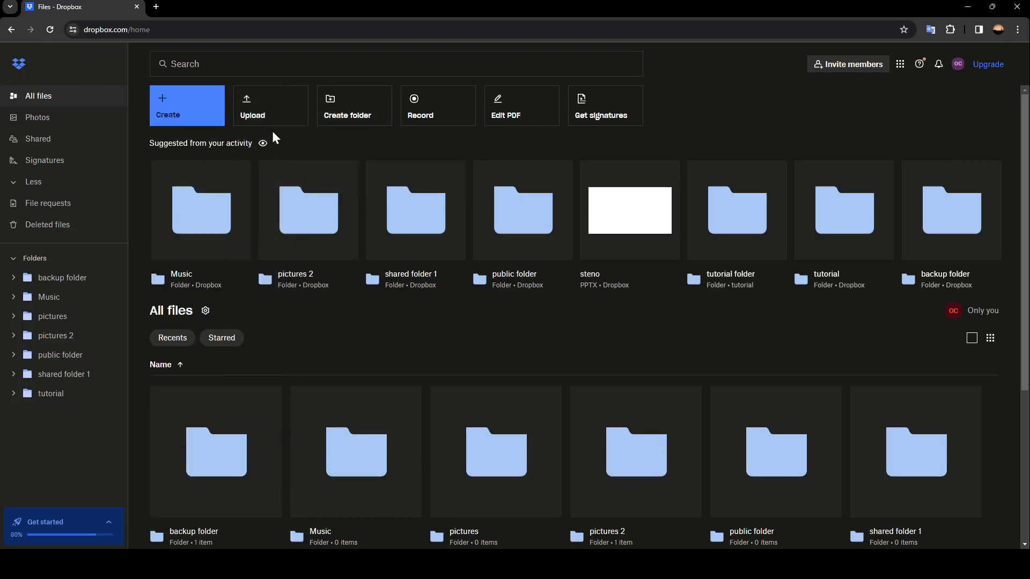
{"action": "left_click", "coordinate": [186, 106]}
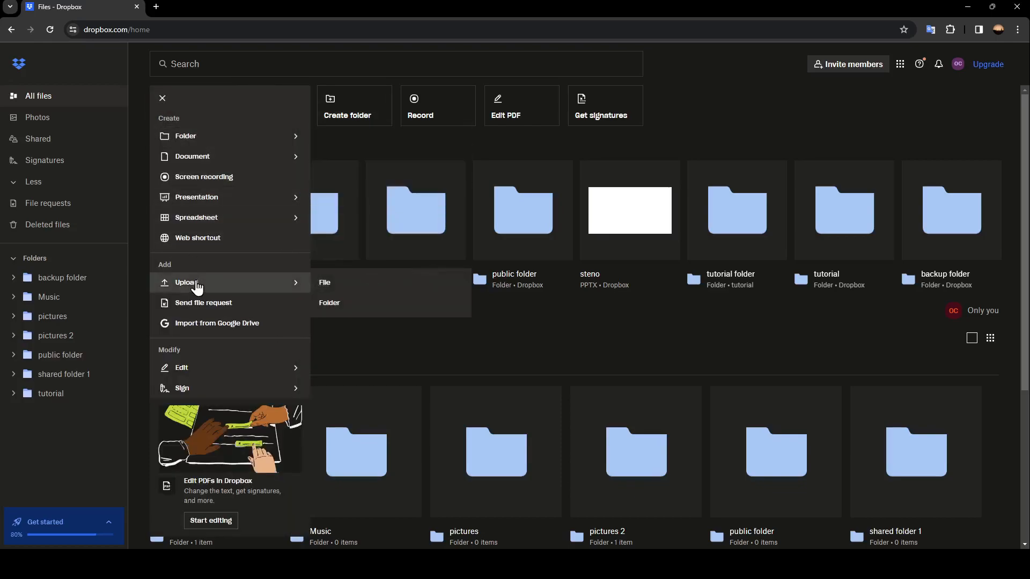
{"action": "mouse_move", "coordinate": [255, 276]}
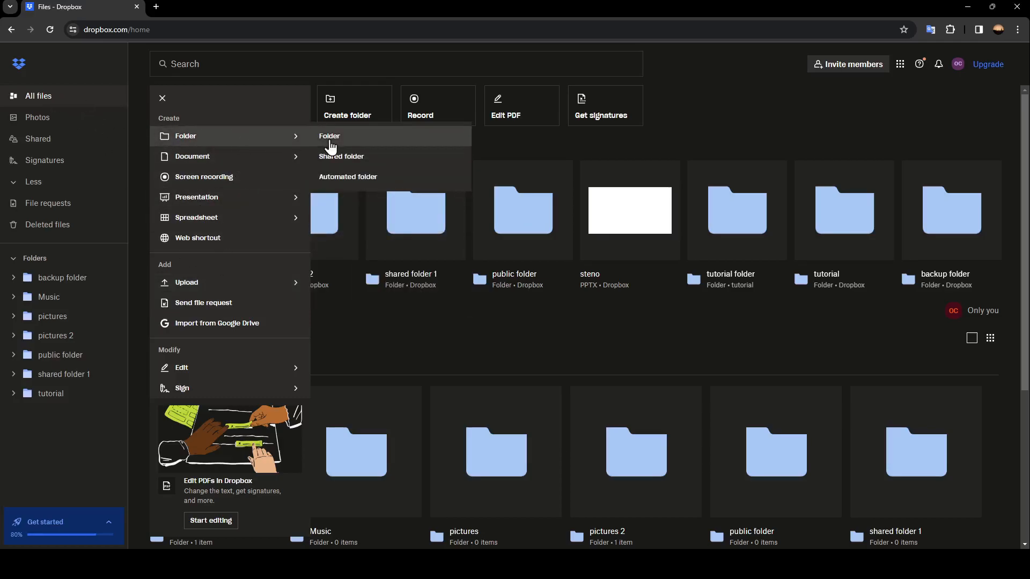
{"action": "left_click", "coordinate": [330, 136]}
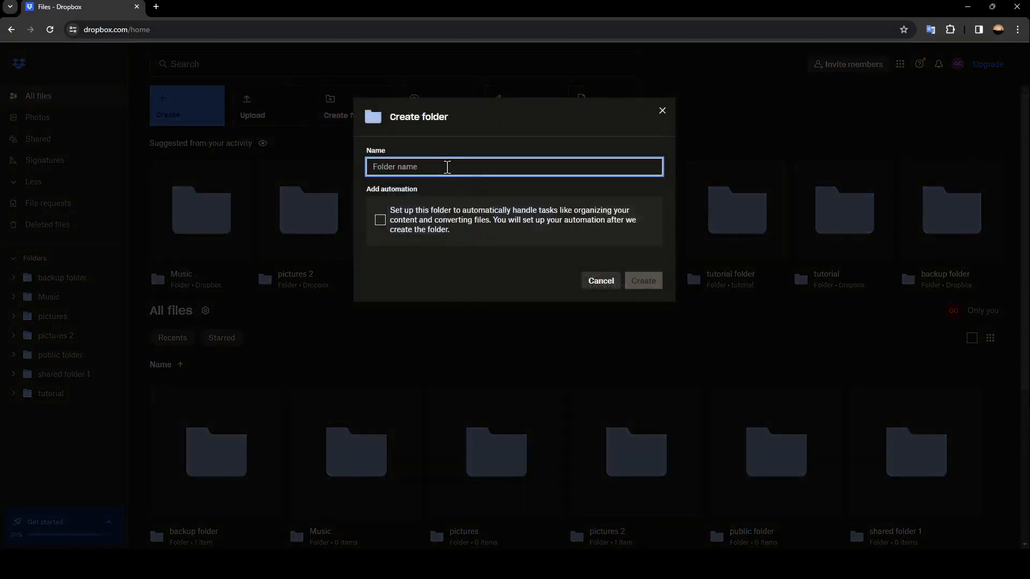
{"action": "type", "text": "video"}
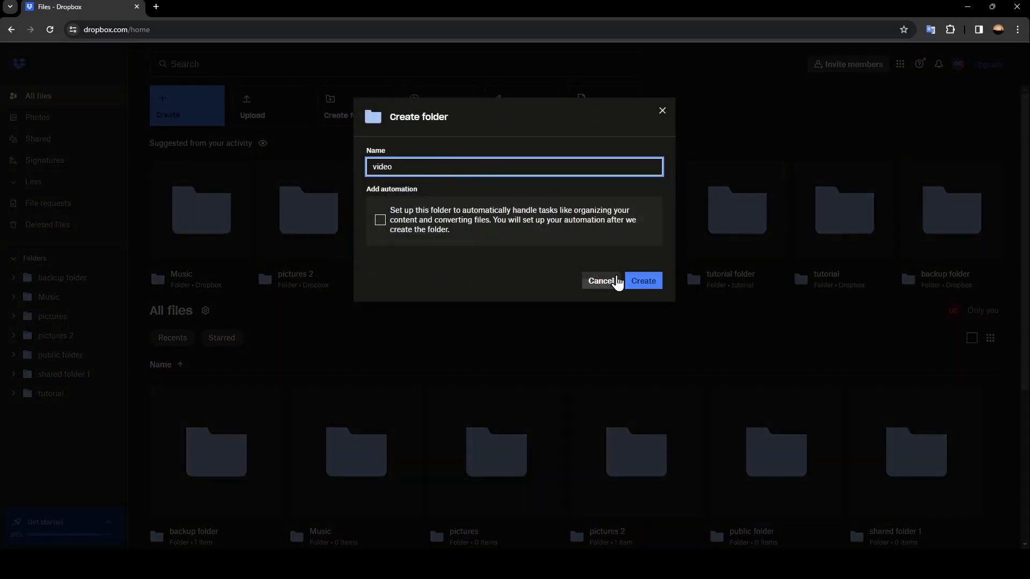
{"action": "left_click", "coordinate": [643, 280]}
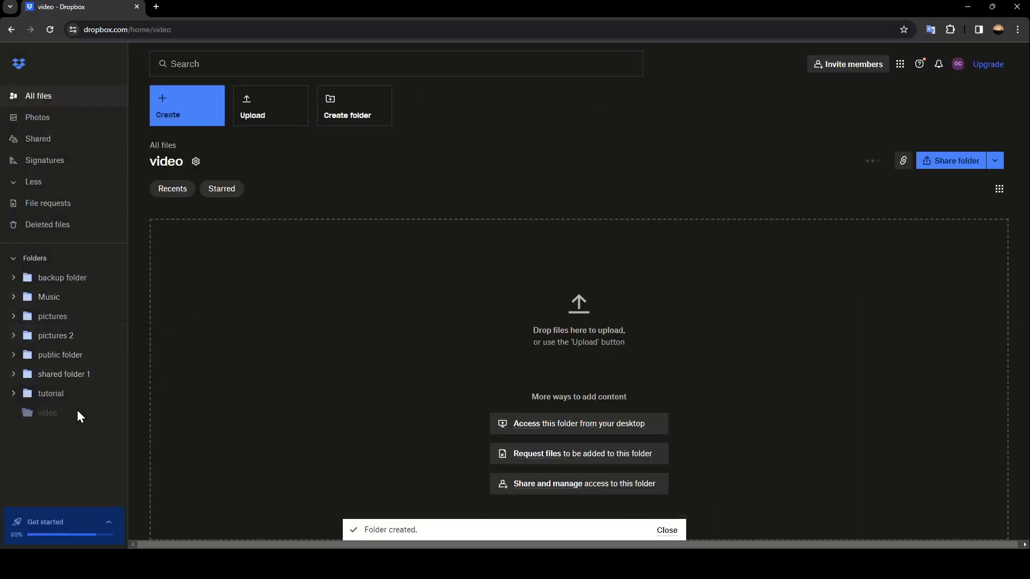
{"action": "left_click", "coordinate": [46, 412]}
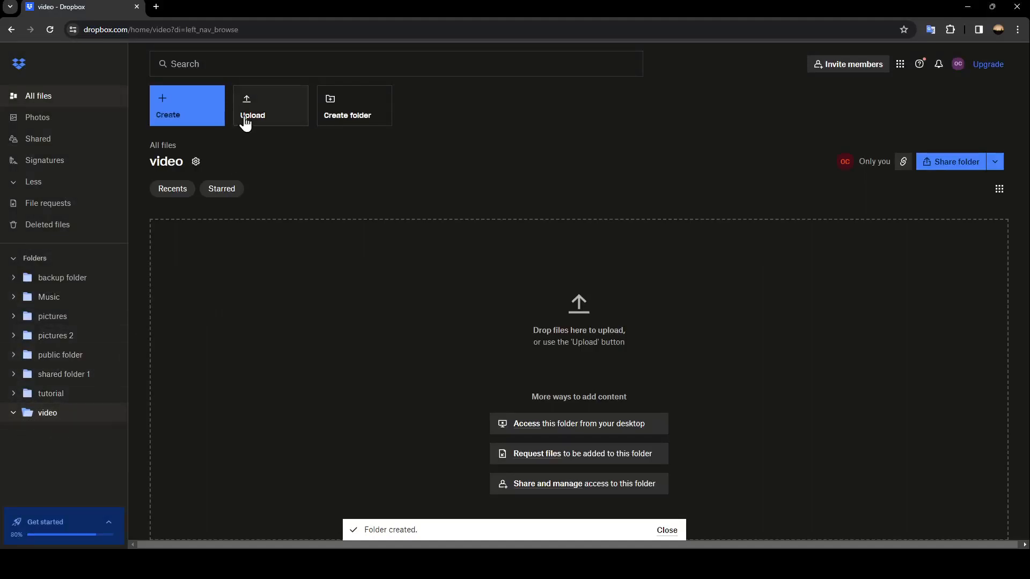
- Upload the MP4 video file from the computer into the video folder
{"action": "left_click", "coordinate": [270, 106]}
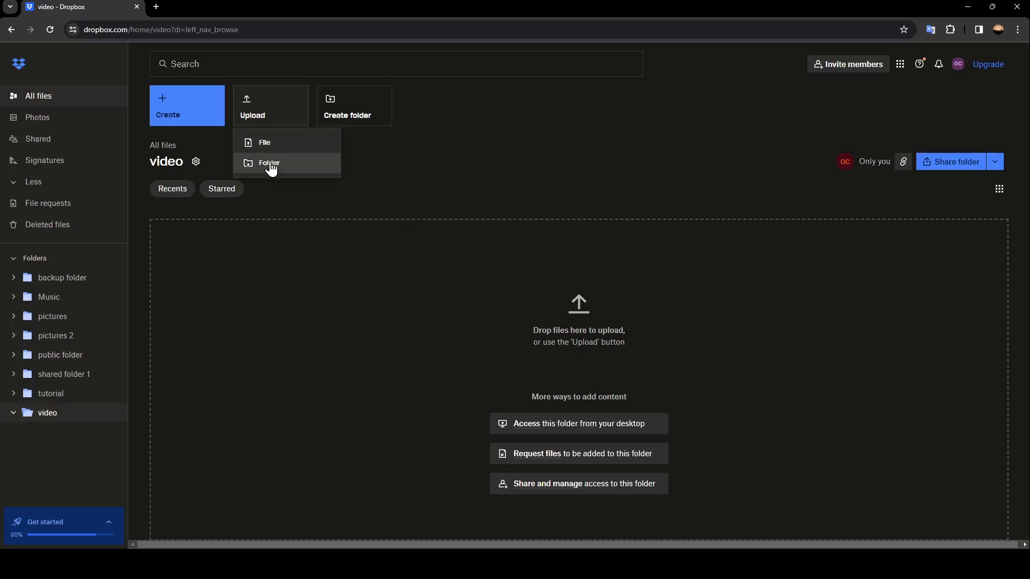
{"action": "mouse_move", "coordinate": [282, 142]}
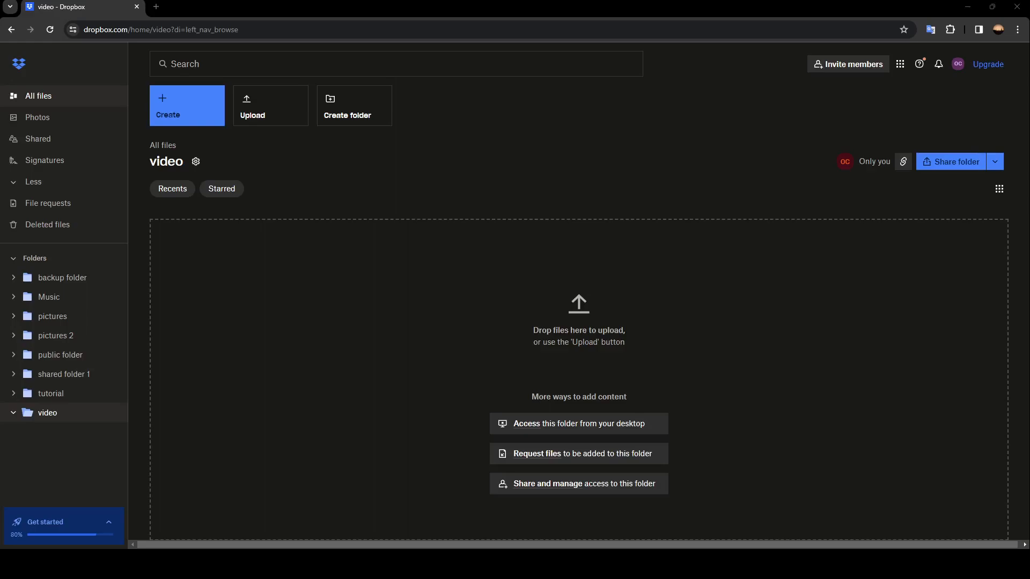
{"action": "left_click", "coordinate": [270, 105]}
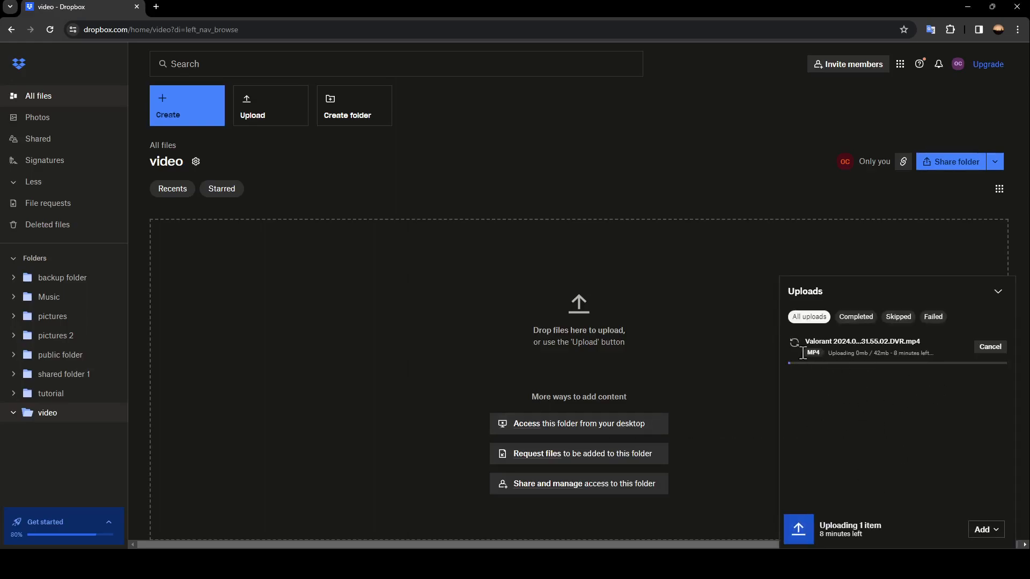
{"action": "mouse_move", "coordinate": [836, 385]}
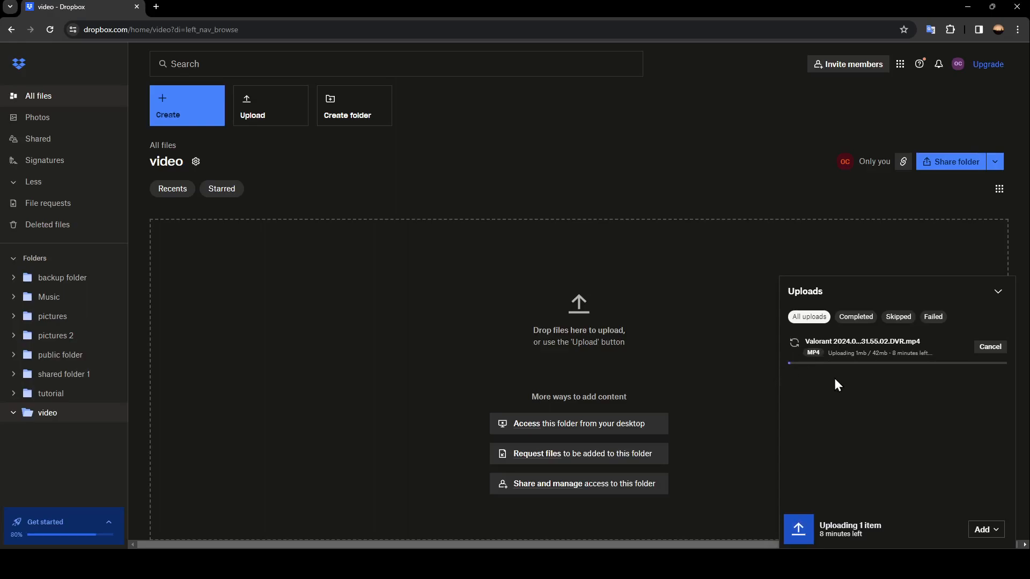
{"action": "mouse_move", "coordinate": [957, 364]}
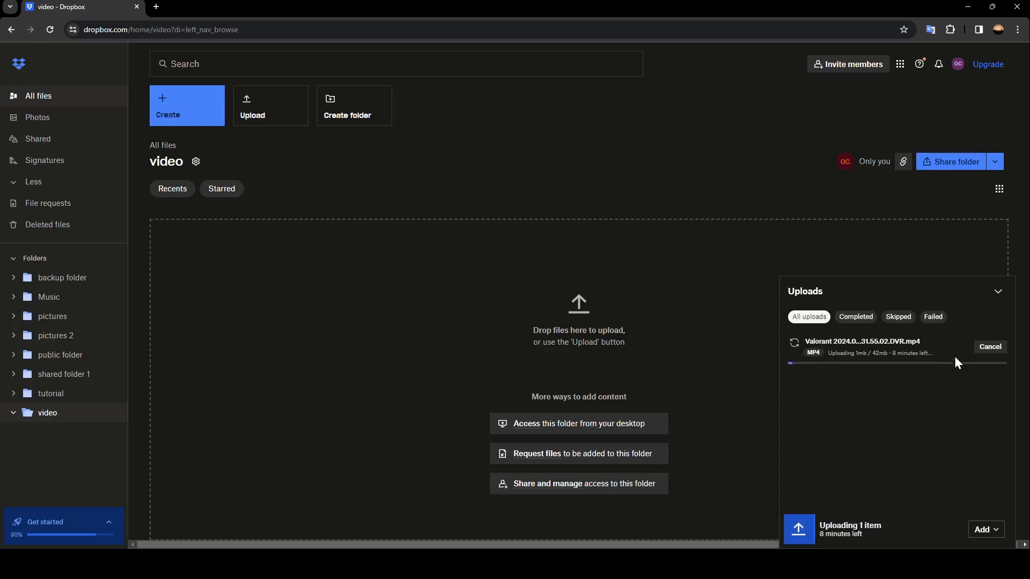
{"action": "mouse_move", "coordinate": [924, 453]}
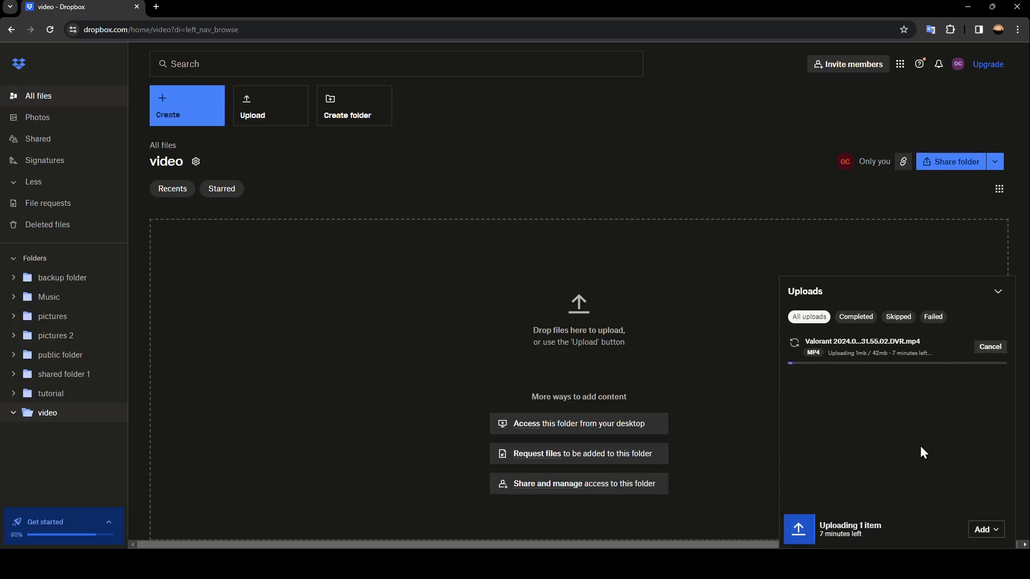
{"action": "mouse_move", "coordinate": [966, 407]}
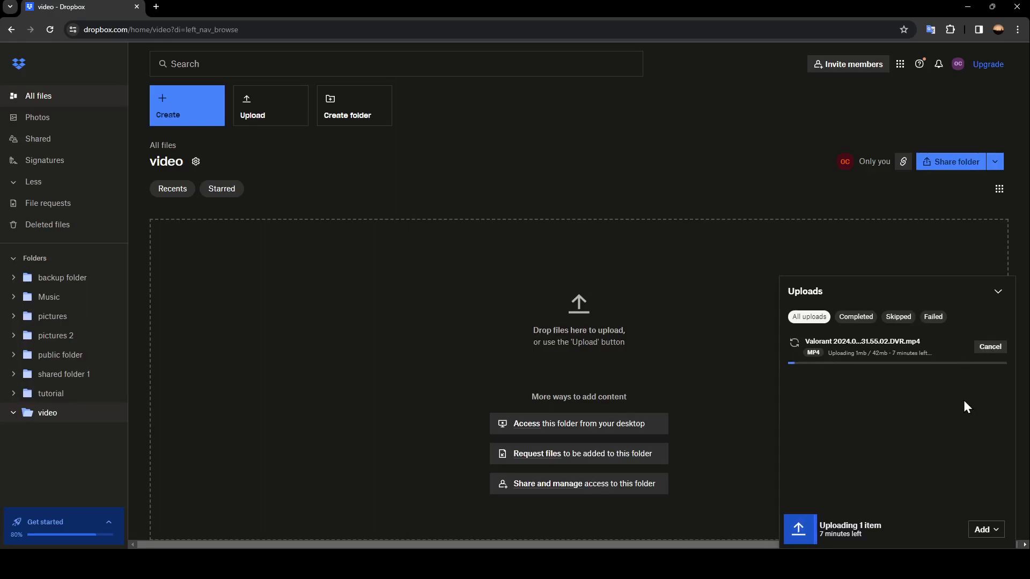